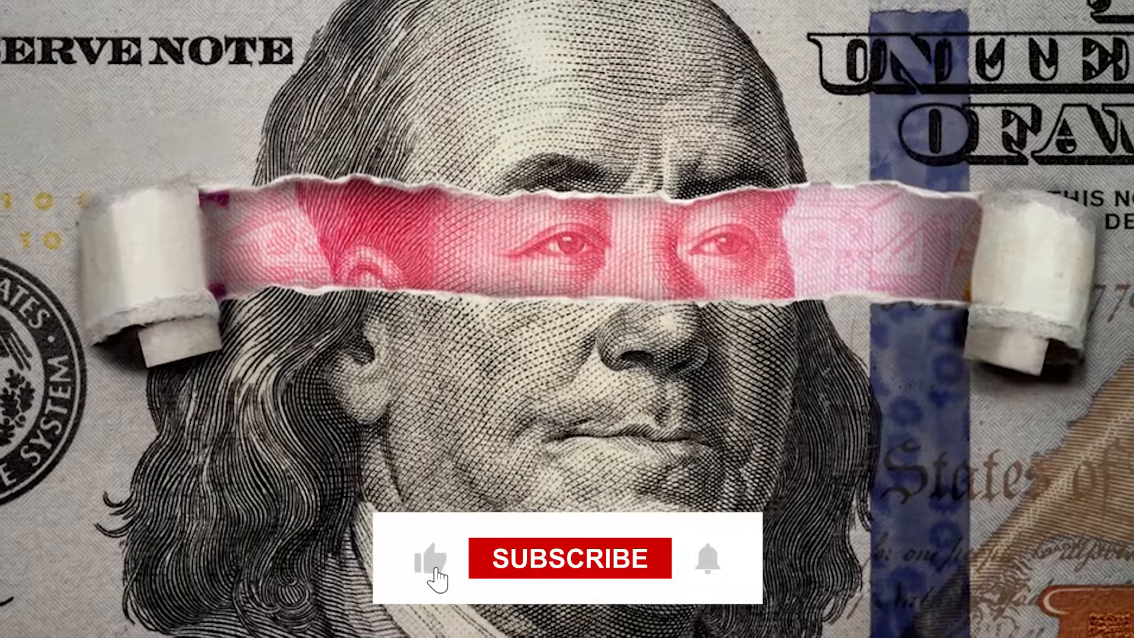
pyautogui.click(567, 557)
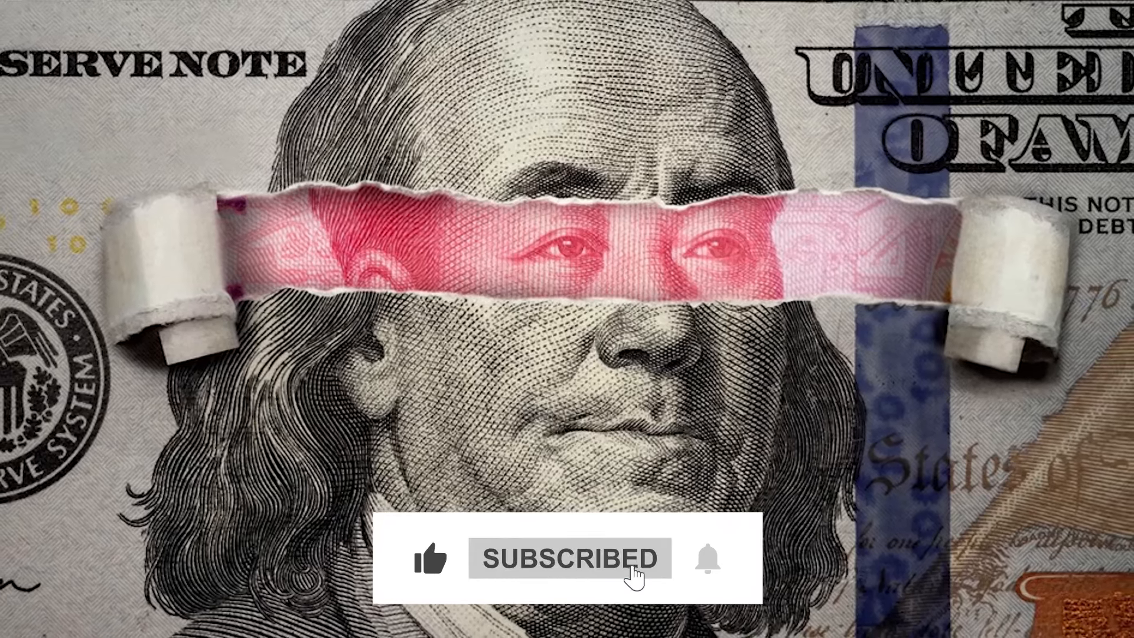